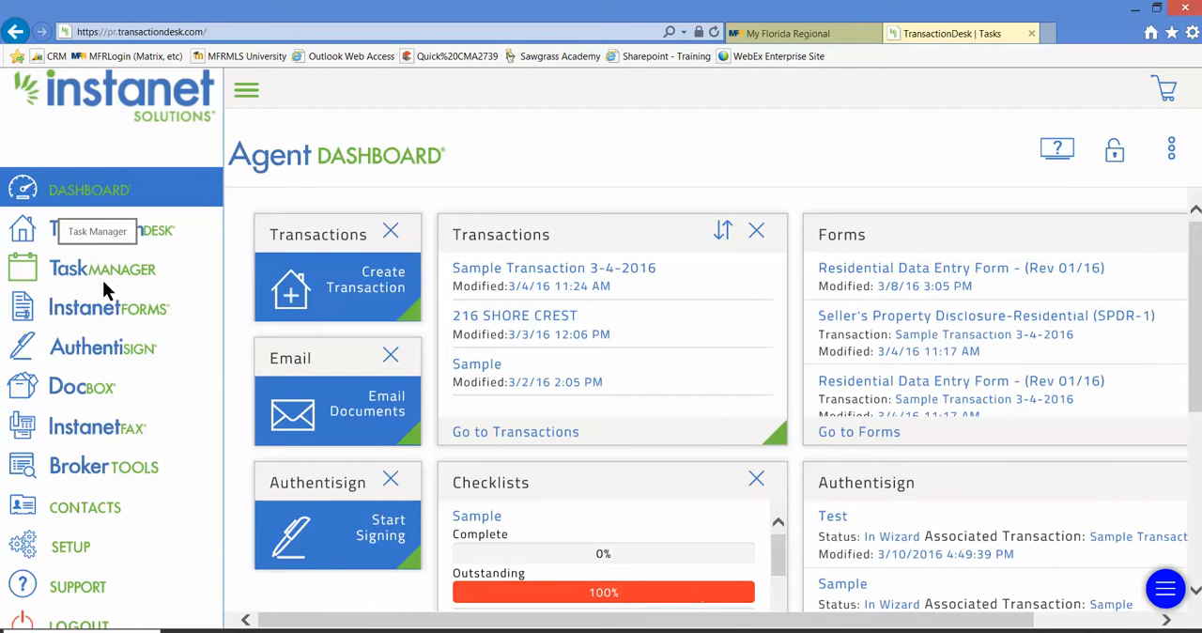
pyautogui.moveTo(105, 308)
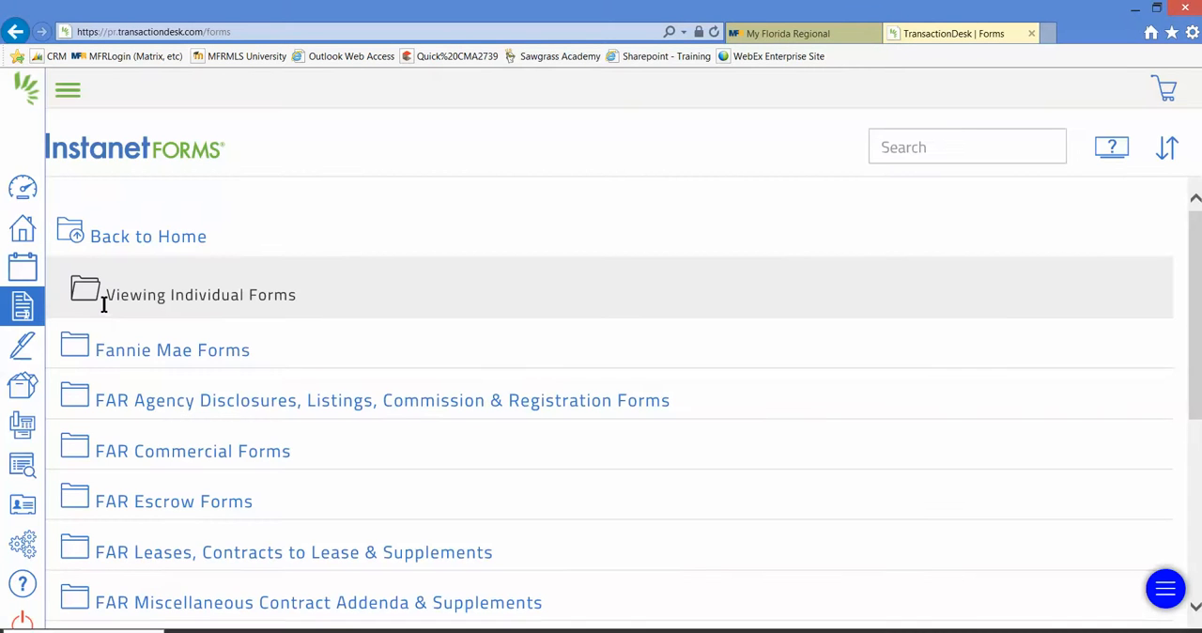
pyautogui.moveTo(1194, 304)
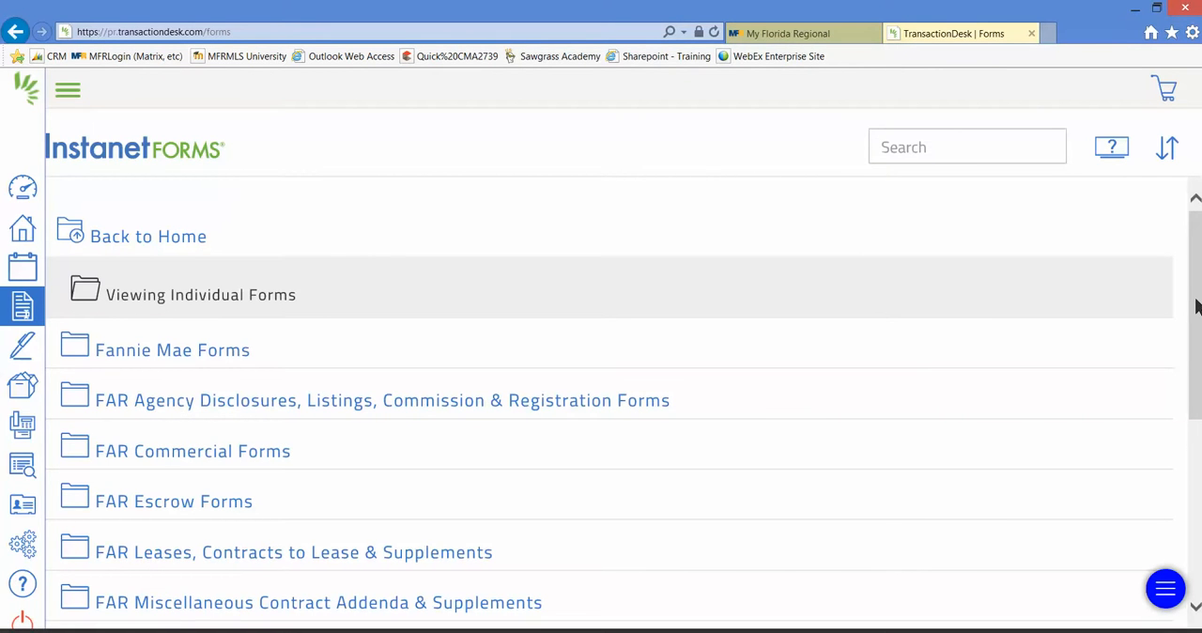
pyautogui.scroll(-3)
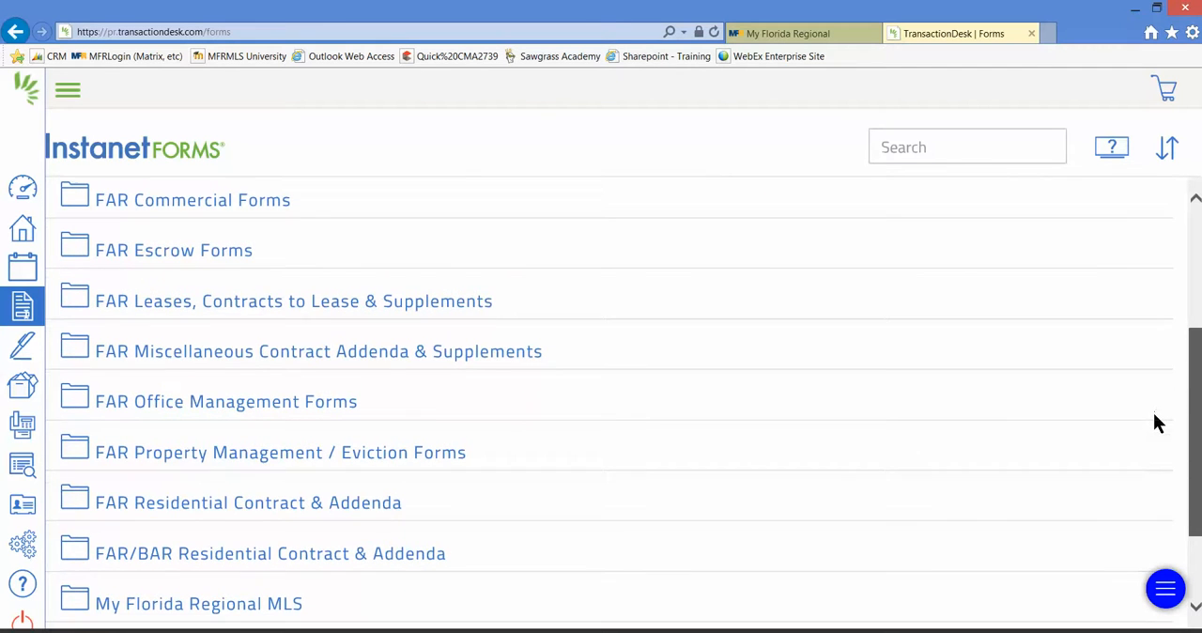
pyautogui.scroll(-3)
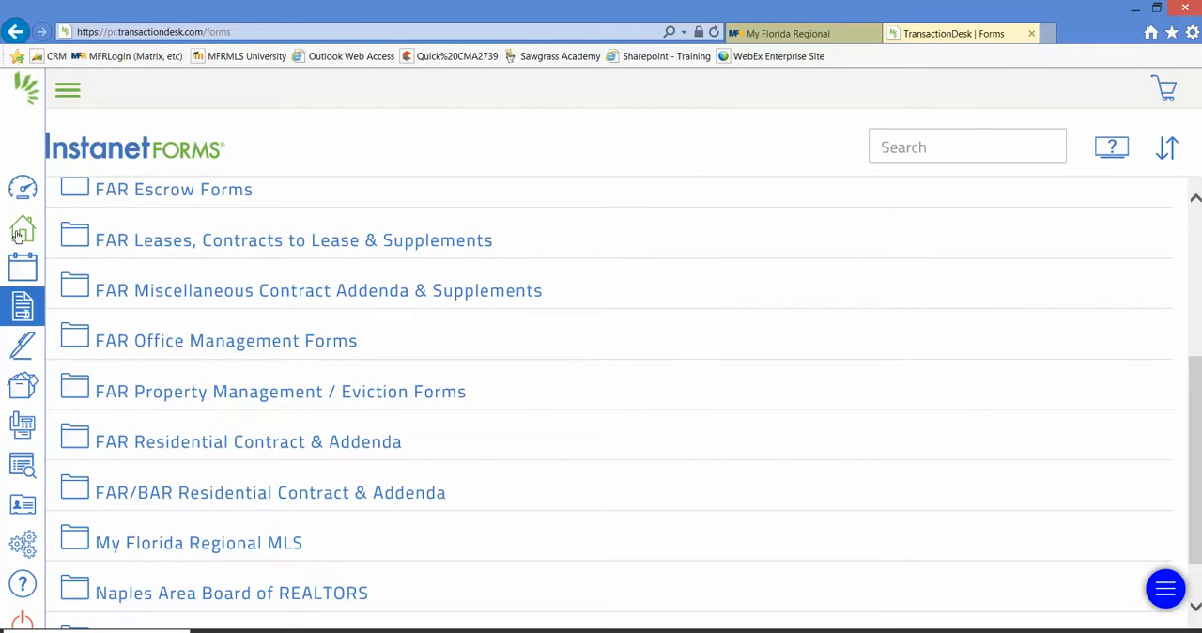
pyautogui.click(23, 230)
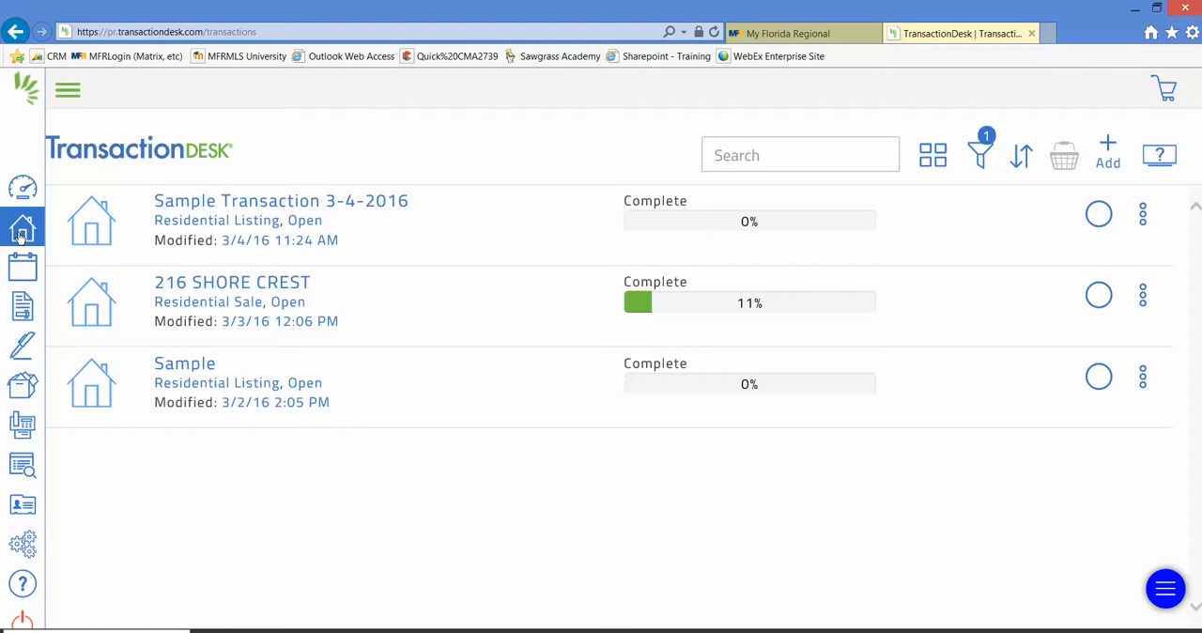
pyautogui.moveTo(47, 299)
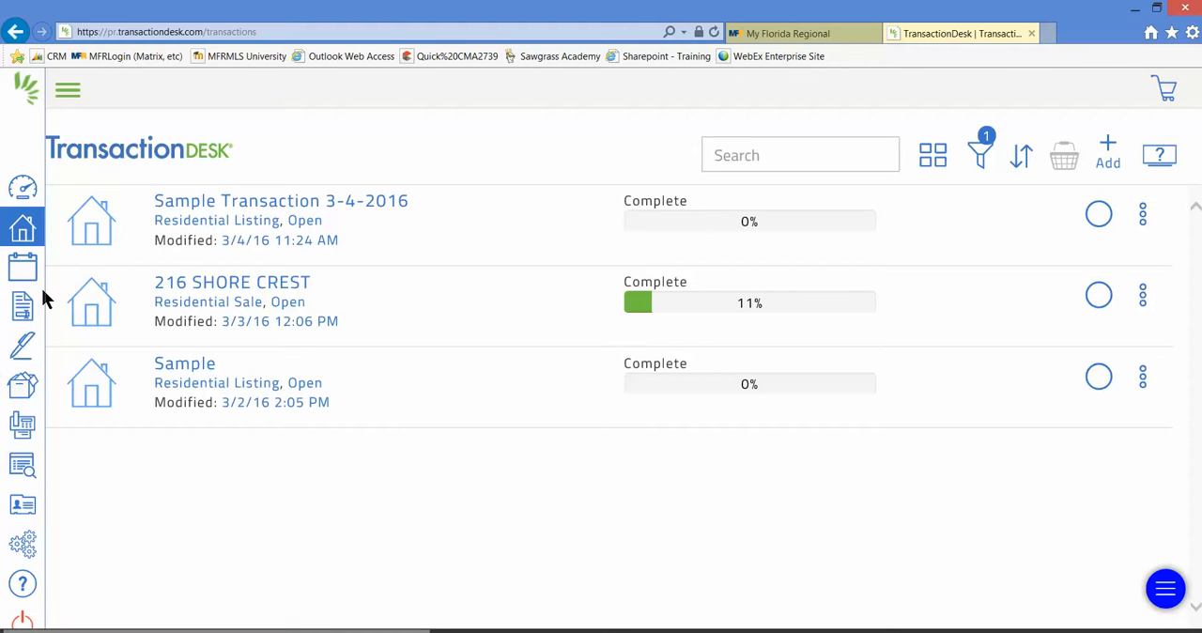
# Step: Browse the forms library into the My Florida Regional MLS folder of Residential Data Entry Forms
pyautogui.click(23, 306)
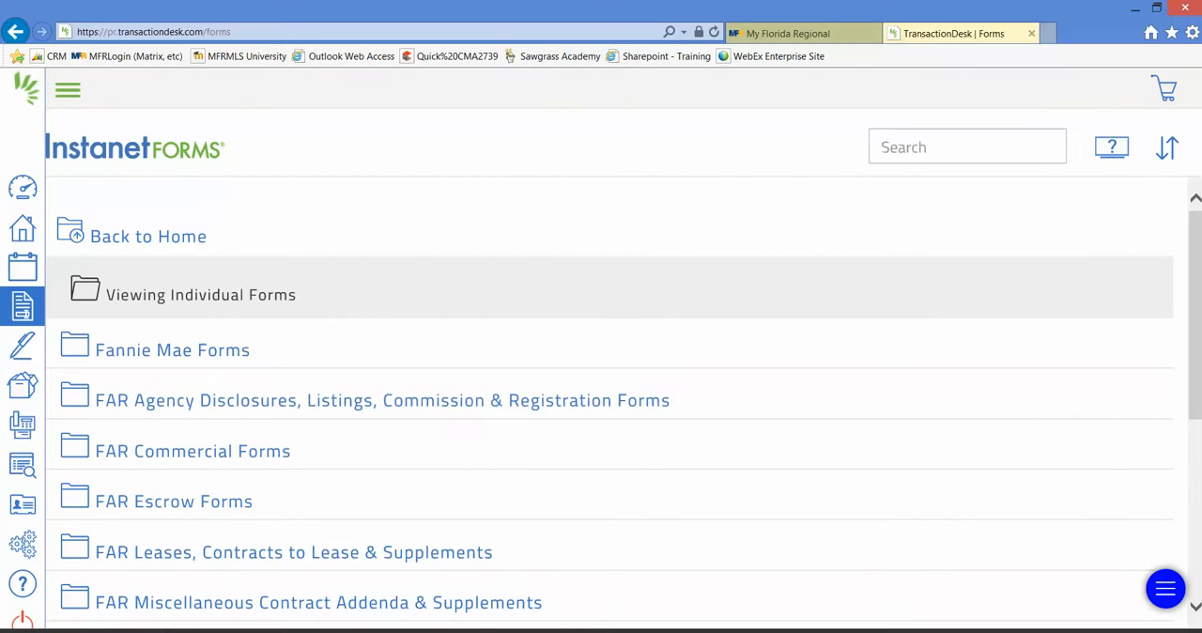
pyautogui.scroll(-3)
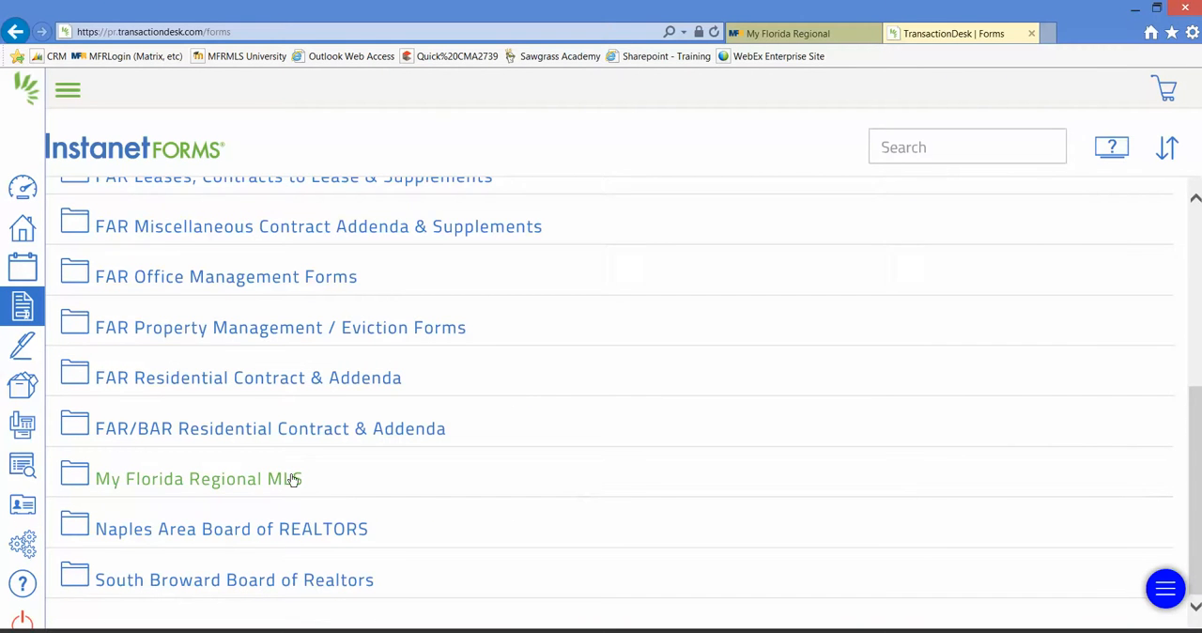
pyautogui.click(199, 479)
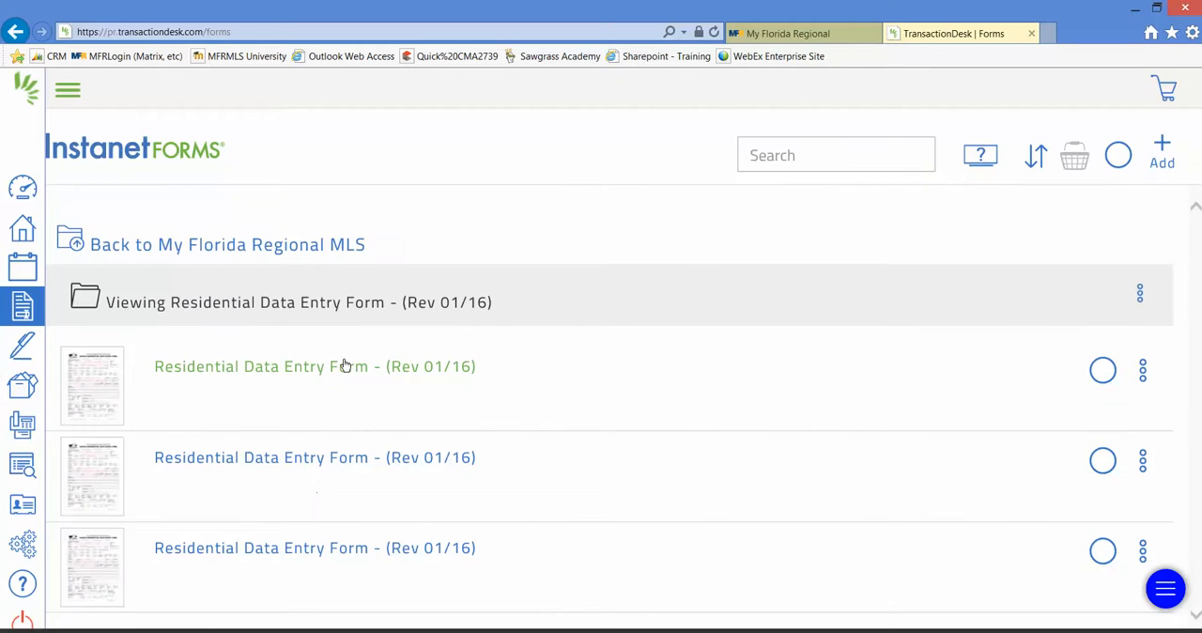
# Step: View the Residential Data Entry Form in the editor, then go to the DocBox folders
pyautogui.click(315, 366)
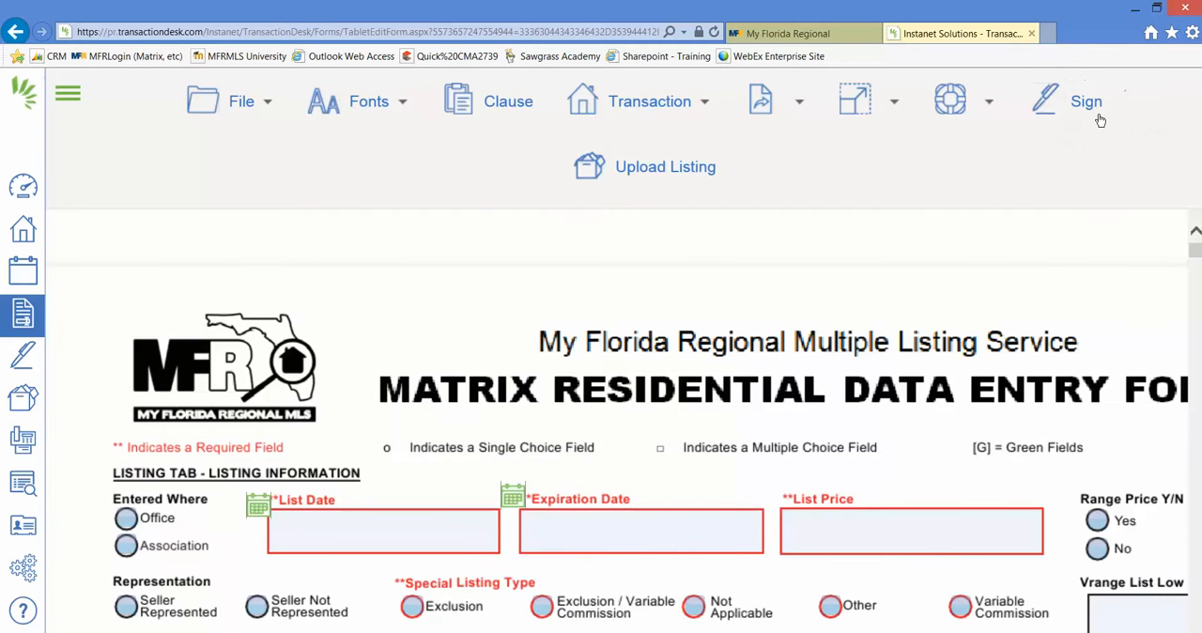
pyautogui.moveTo(160, 277)
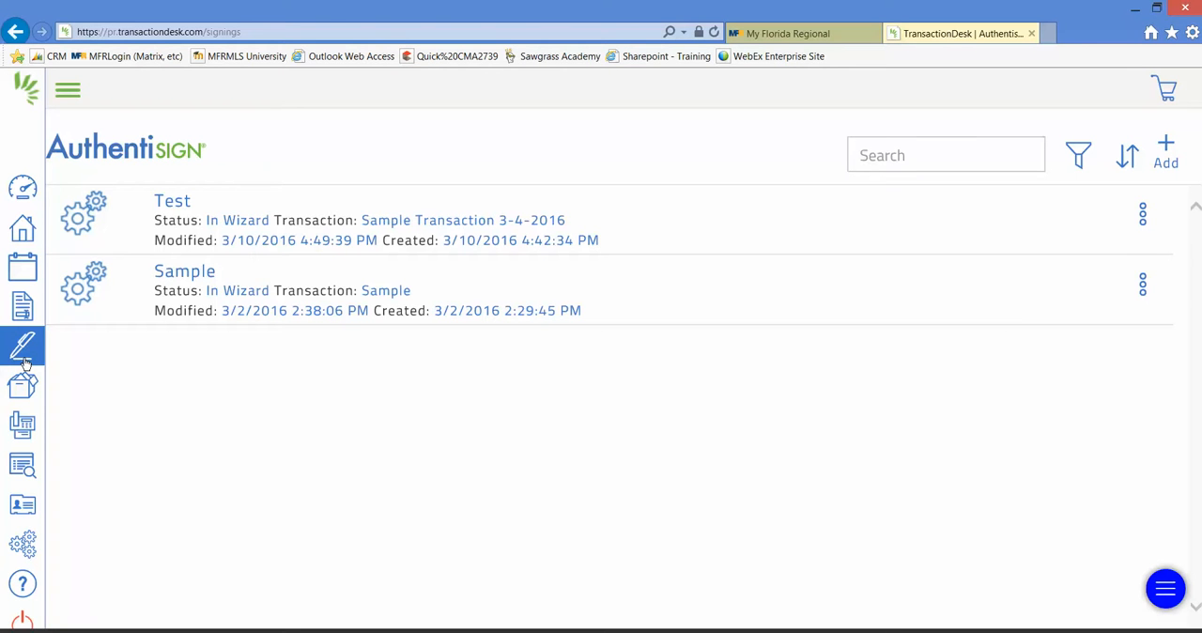
pyautogui.moveTo(23, 385)
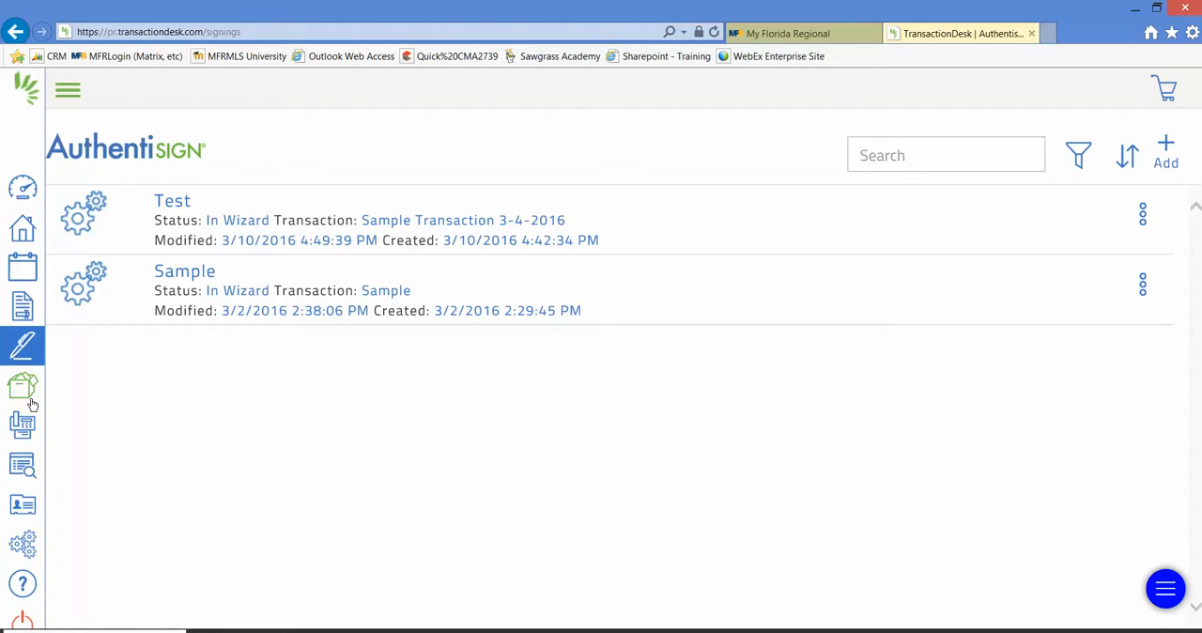
pyautogui.click(23, 385)
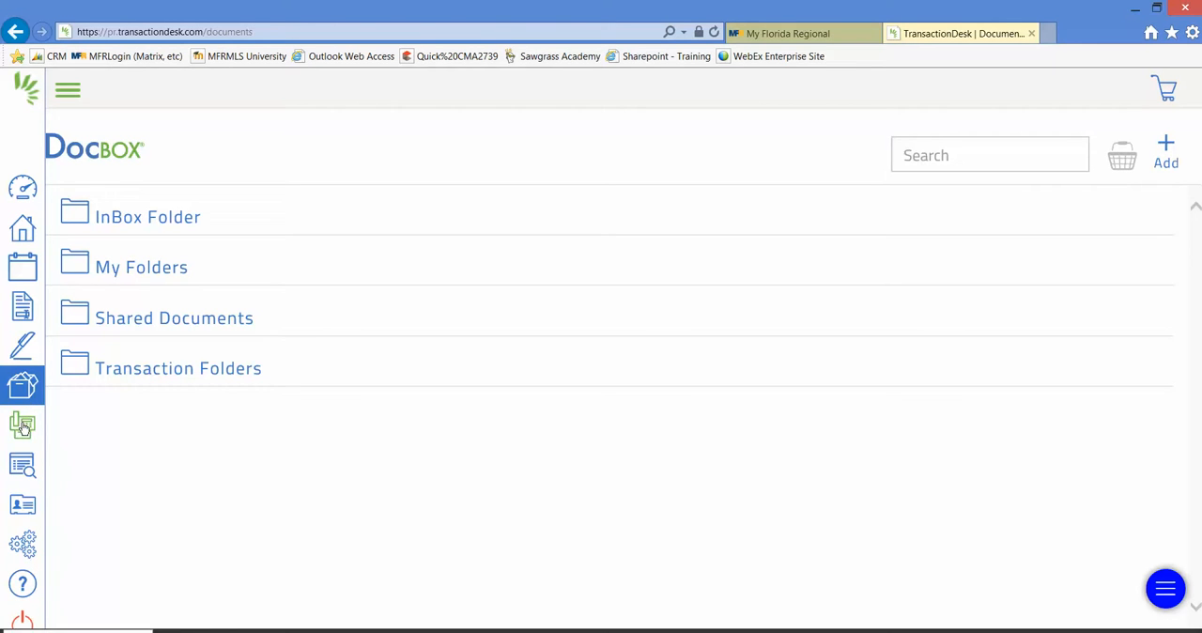
# Step: Bring up the Instanet Fax sending form with its empty recipient and message fields
pyautogui.click(23, 424)
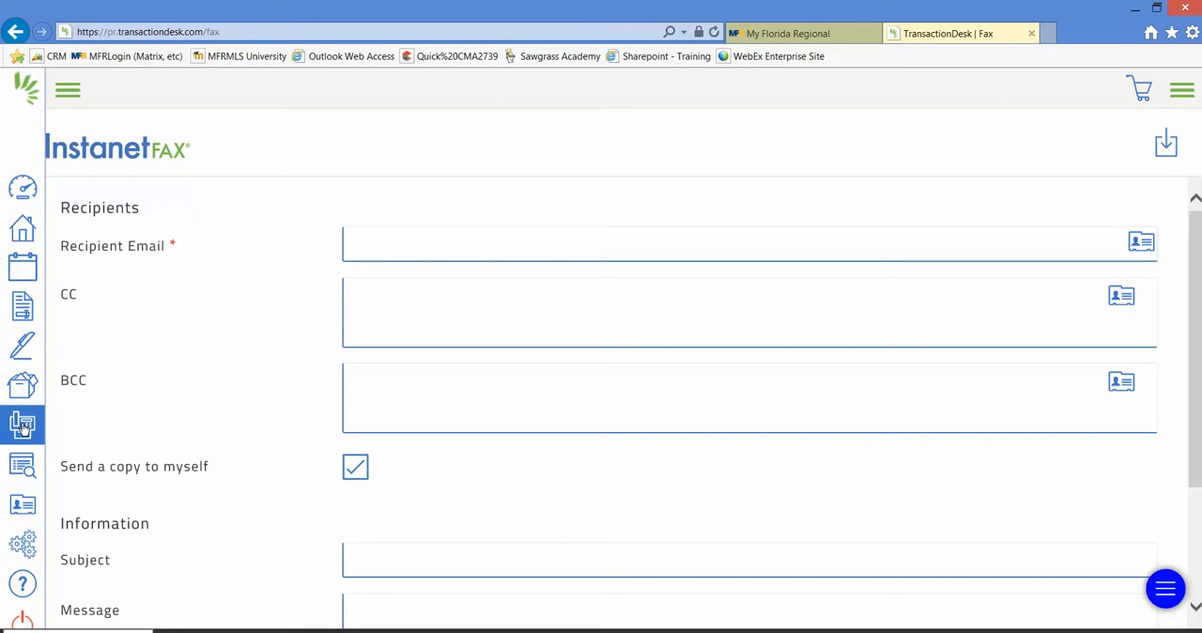
pyautogui.moveTo(54, 406)
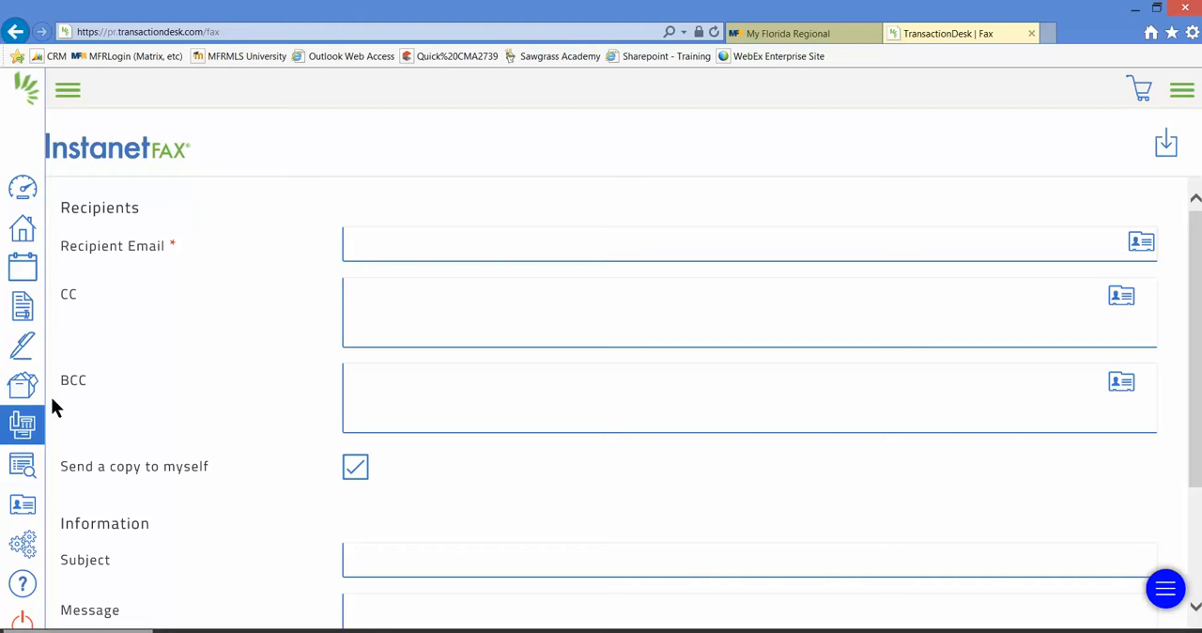
# Step: Revisit the DocBox folders, then return to the Agent Dashboard
pyautogui.click(23, 387)
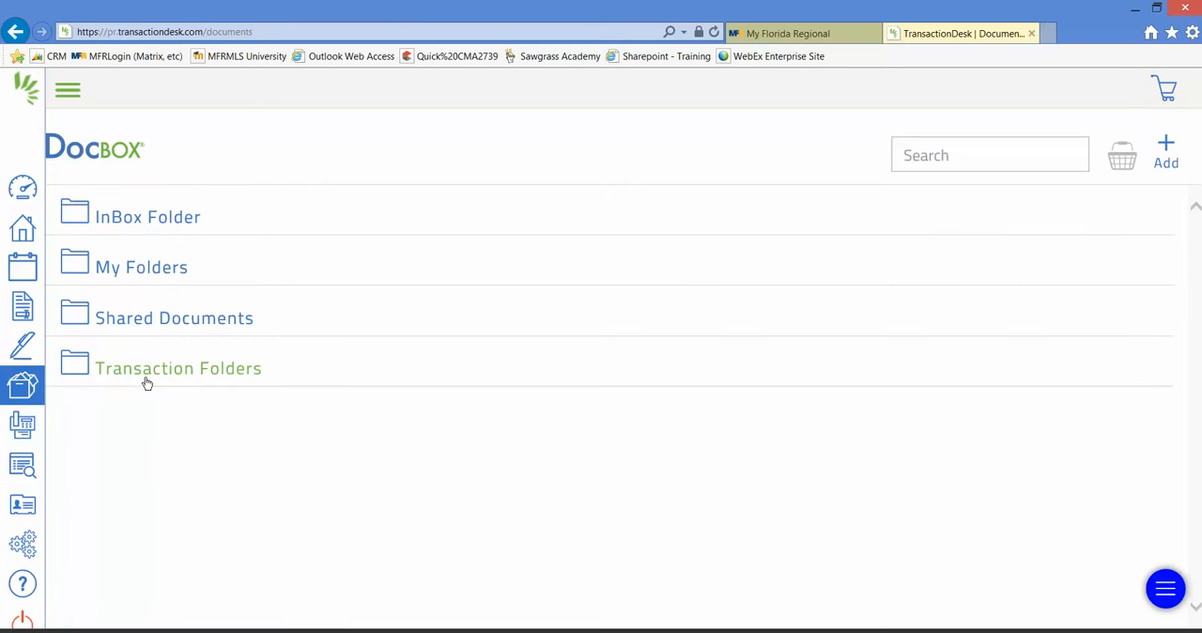
pyautogui.moveTo(23, 188)
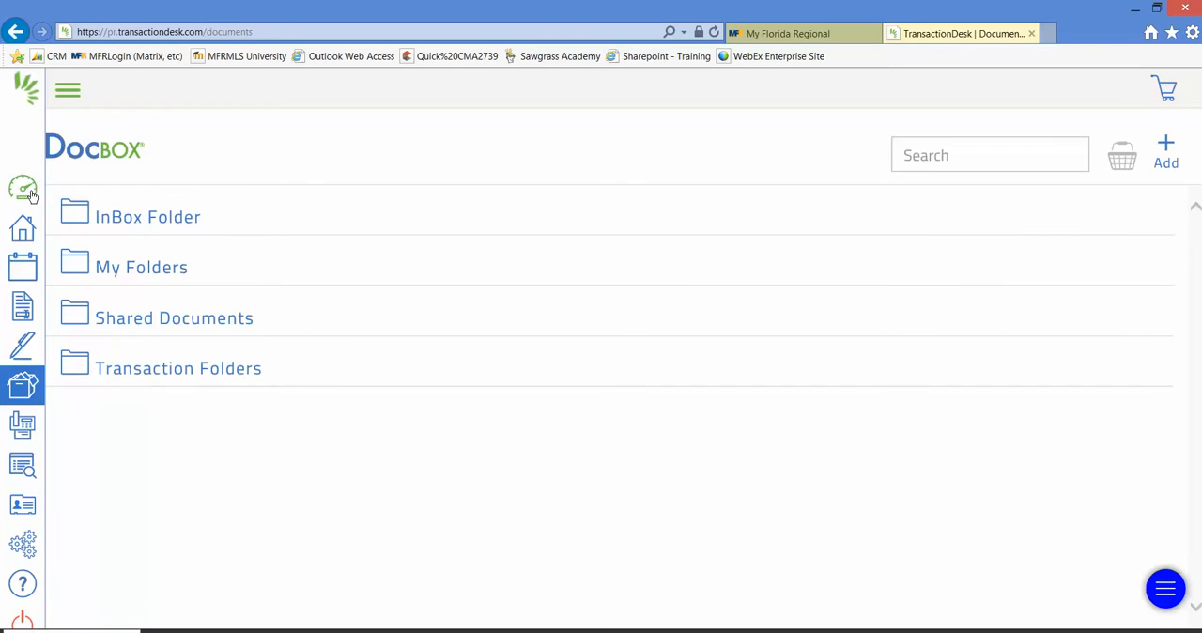
pyautogui.click(22, 187)
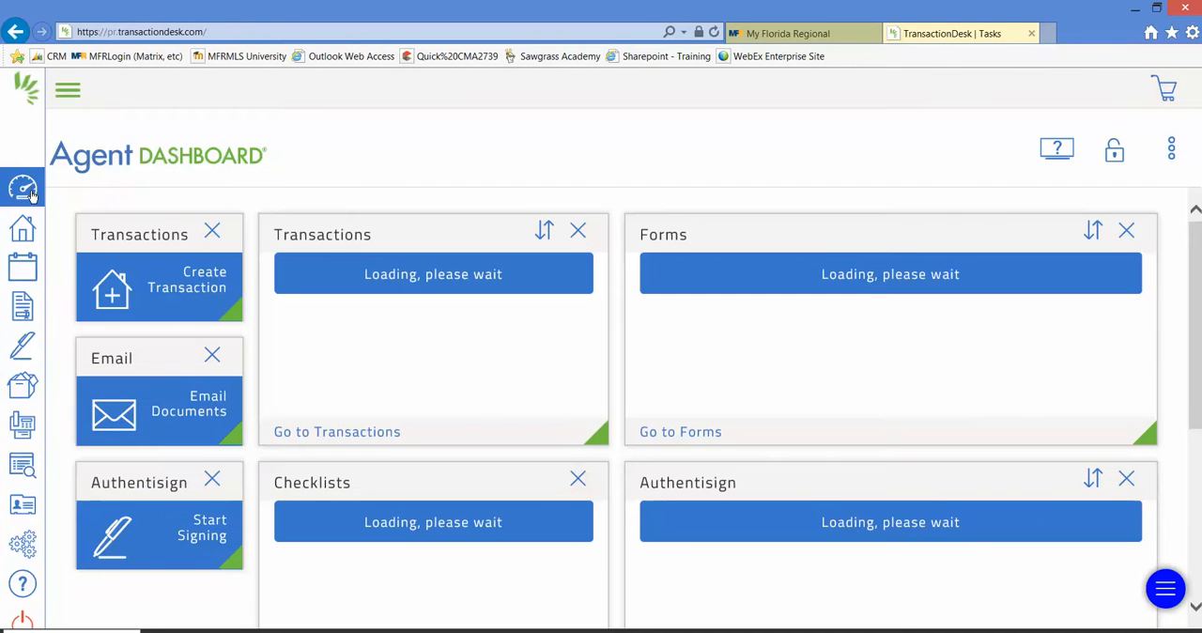
pyautogui.moveTo(23, 229)
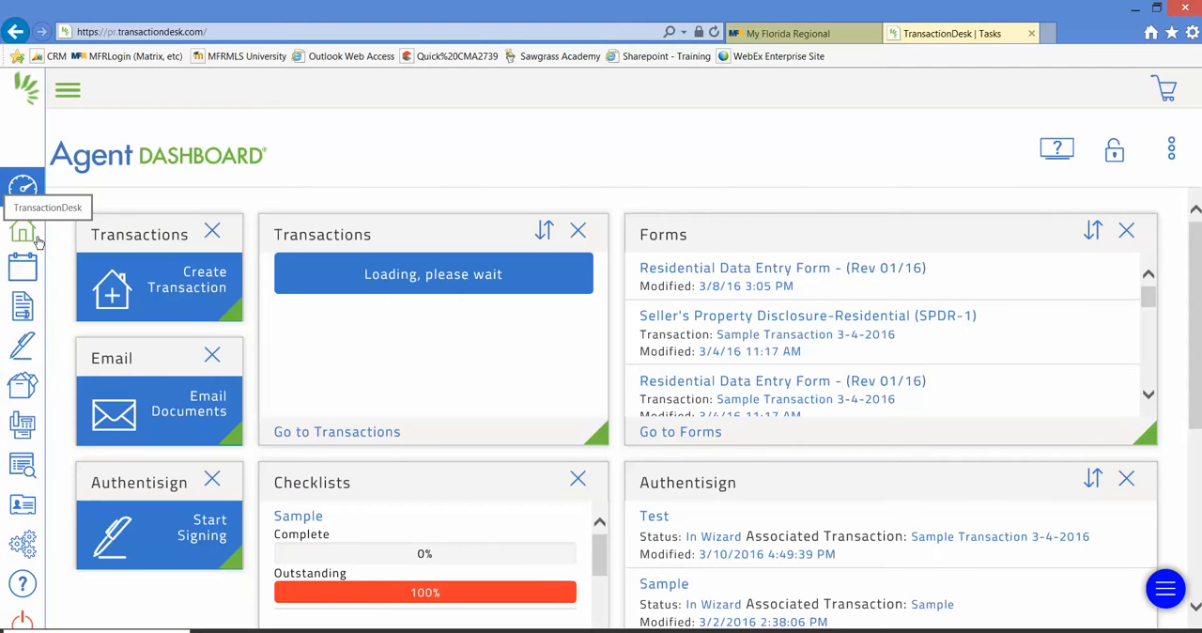
pyautogui.moveTo(38, 243)
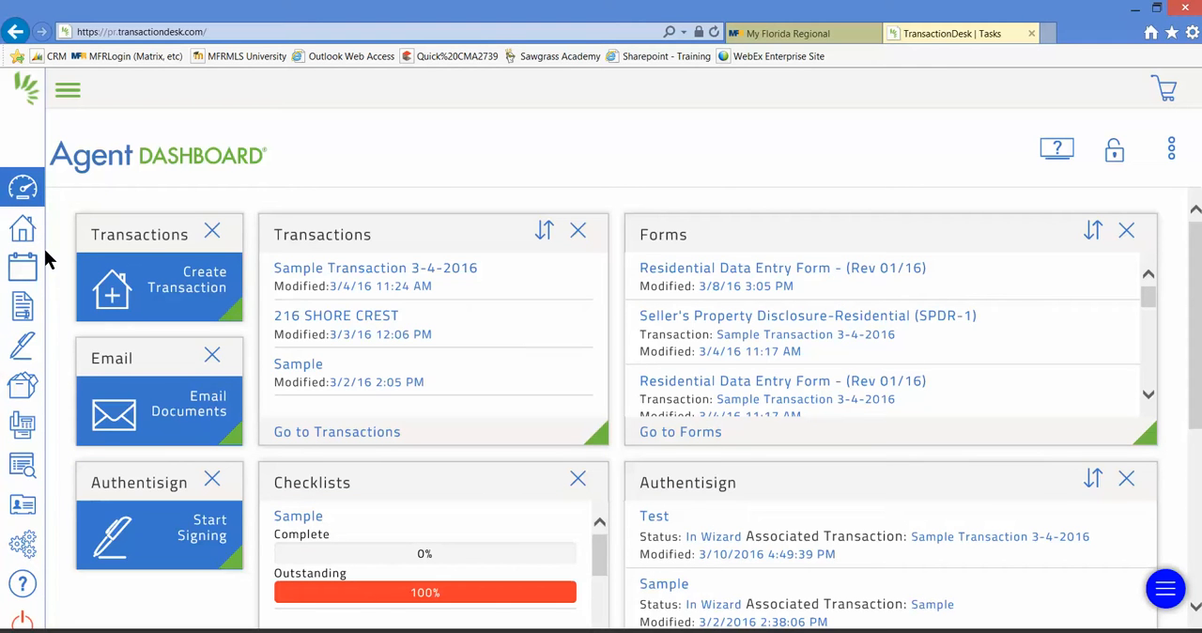
pyautogui.moveTo(788, 33)
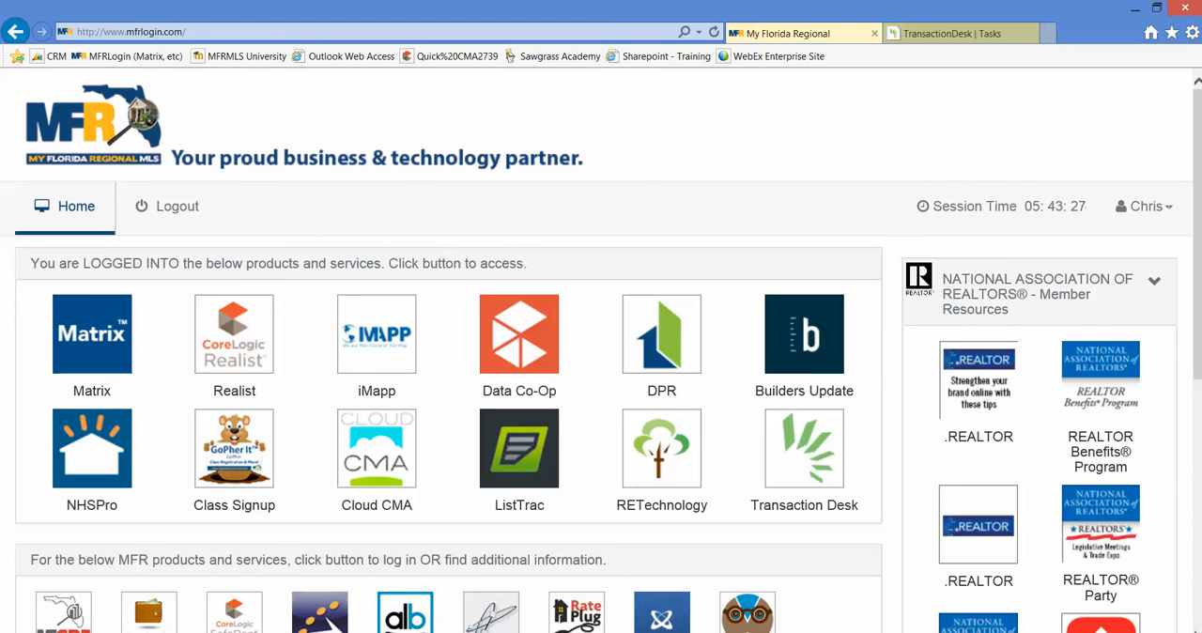
# Step: Scroll the mfrlogin.com home page down to other MFR products and Resources & News Links
pyautogui.scroll(-3)
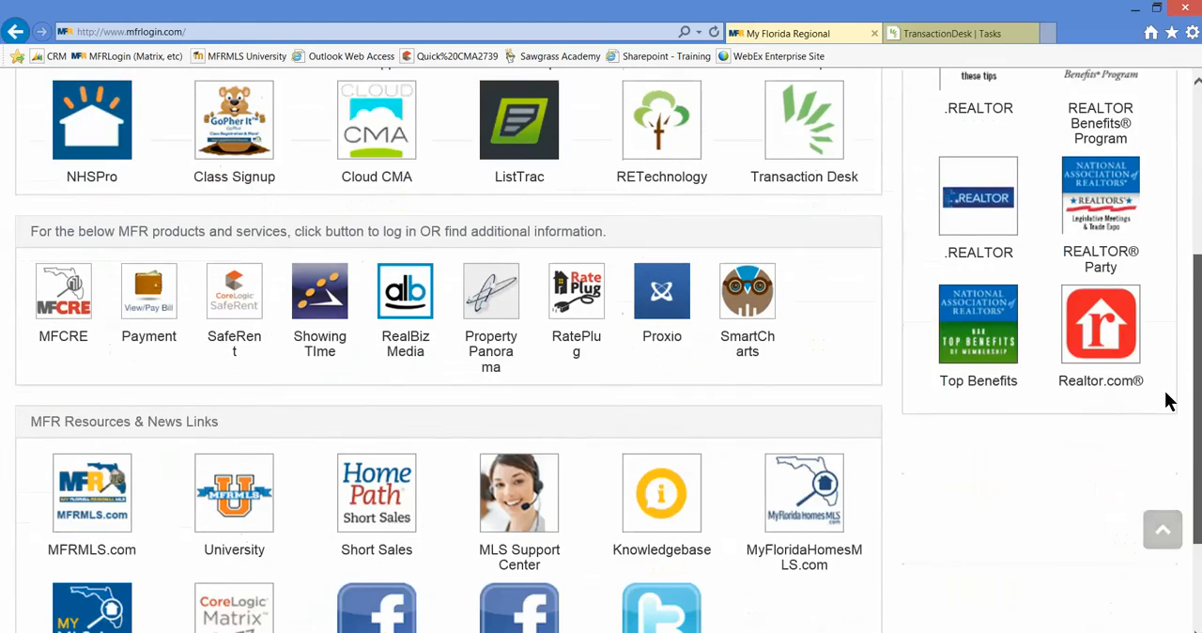
pyautogui.scroll(-3)
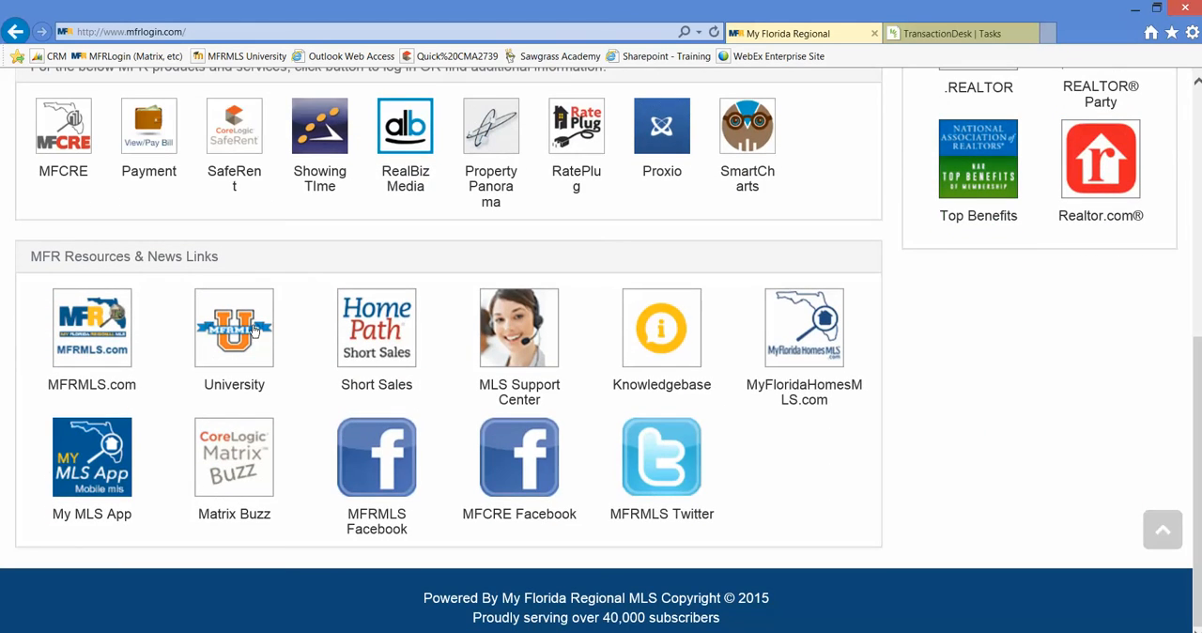
pyautogui.moveTo(250, 332)
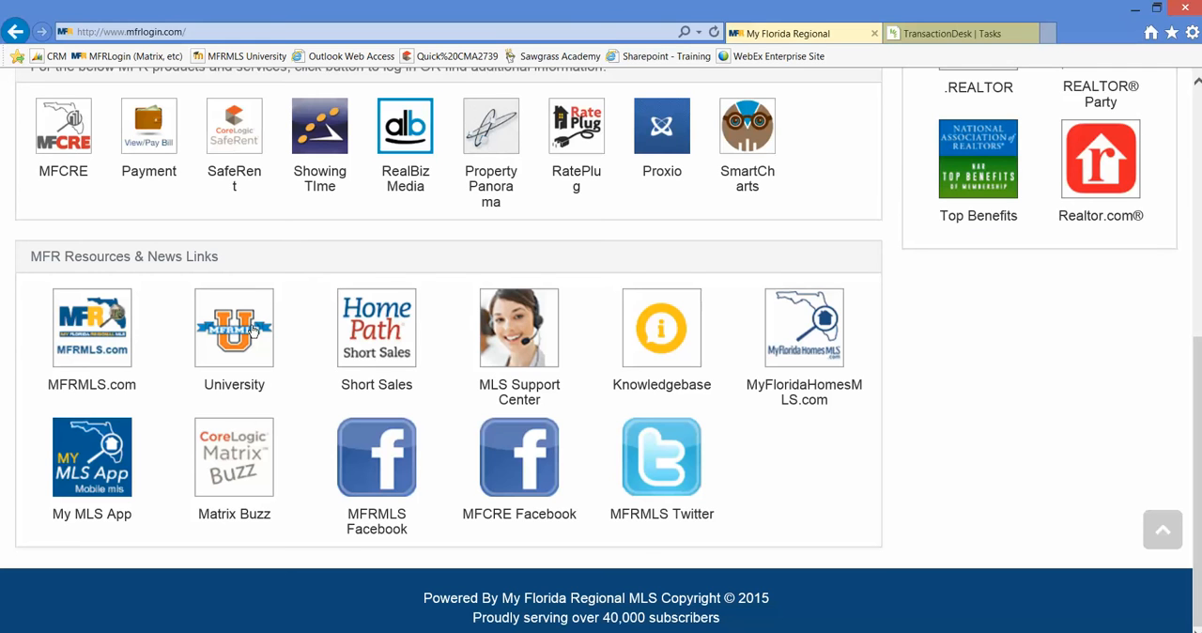
pyautogui.moveTo(1118, 398)
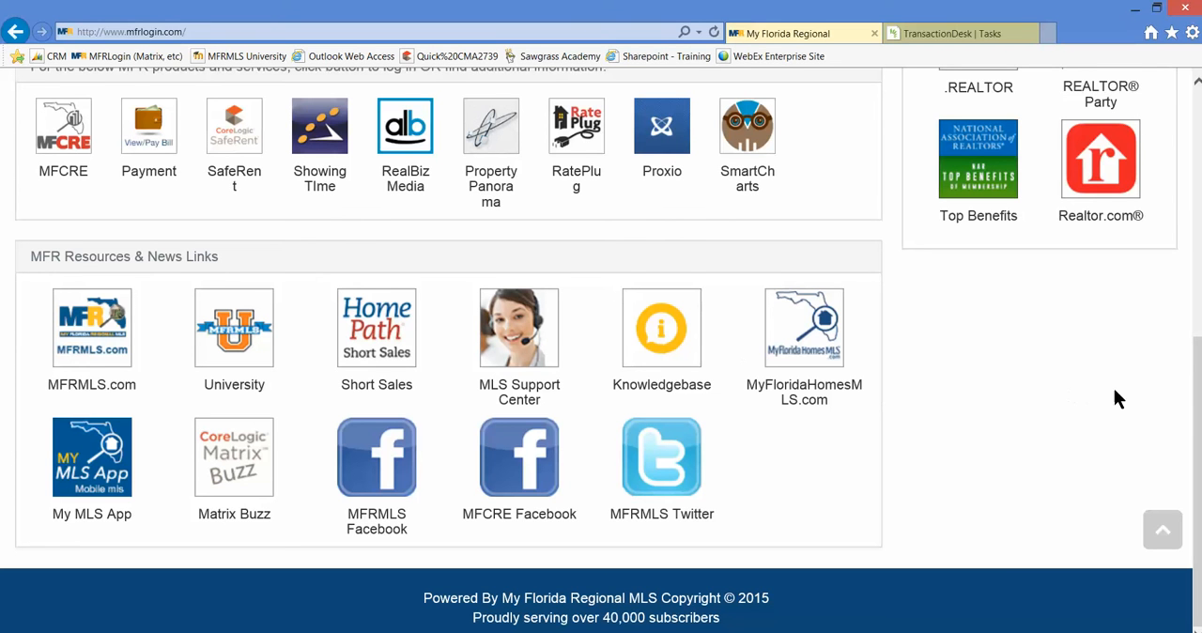
pyautogui.moveTo(1131, 398)
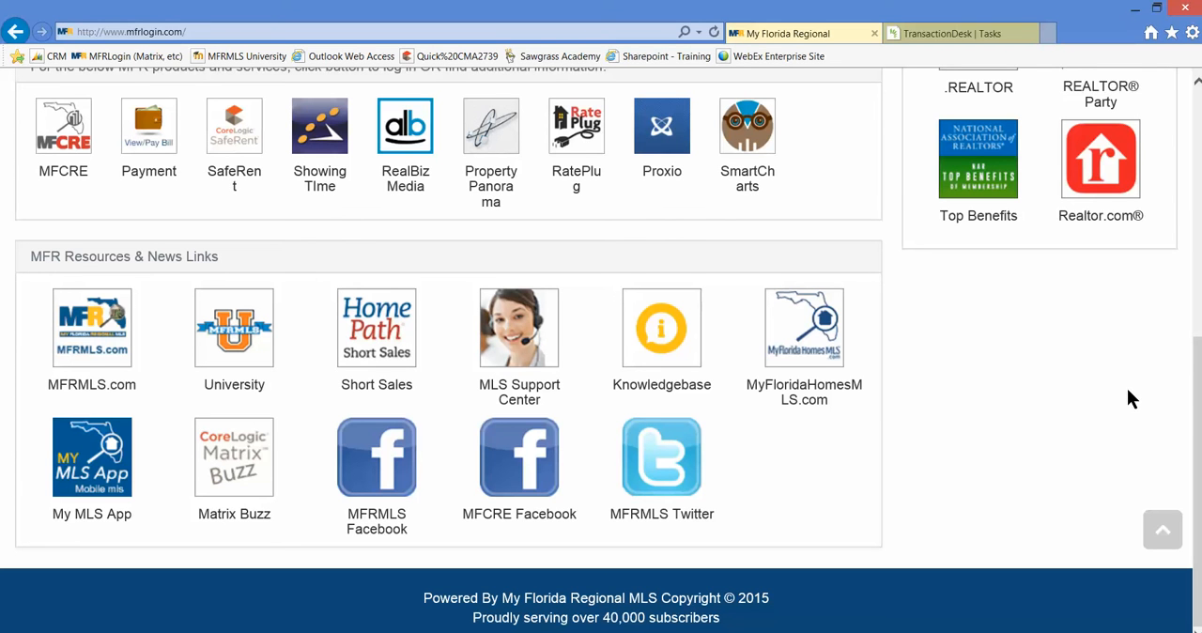
pyautogui.moveTo(1191, 404)
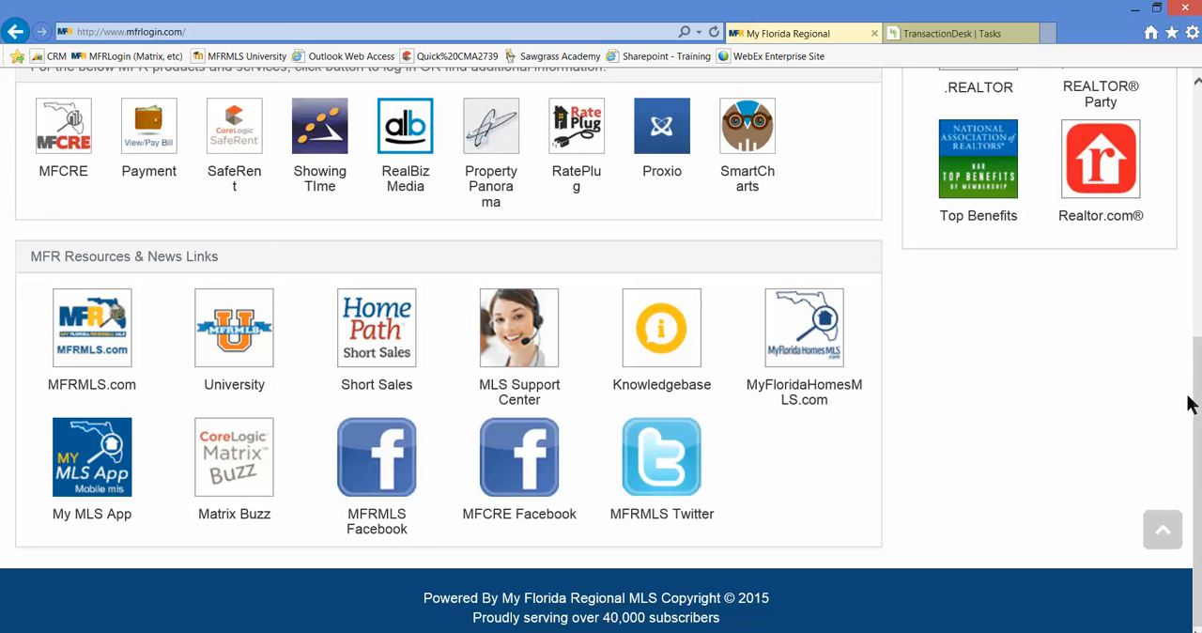
pyautogui.moveTo(1192, 402)
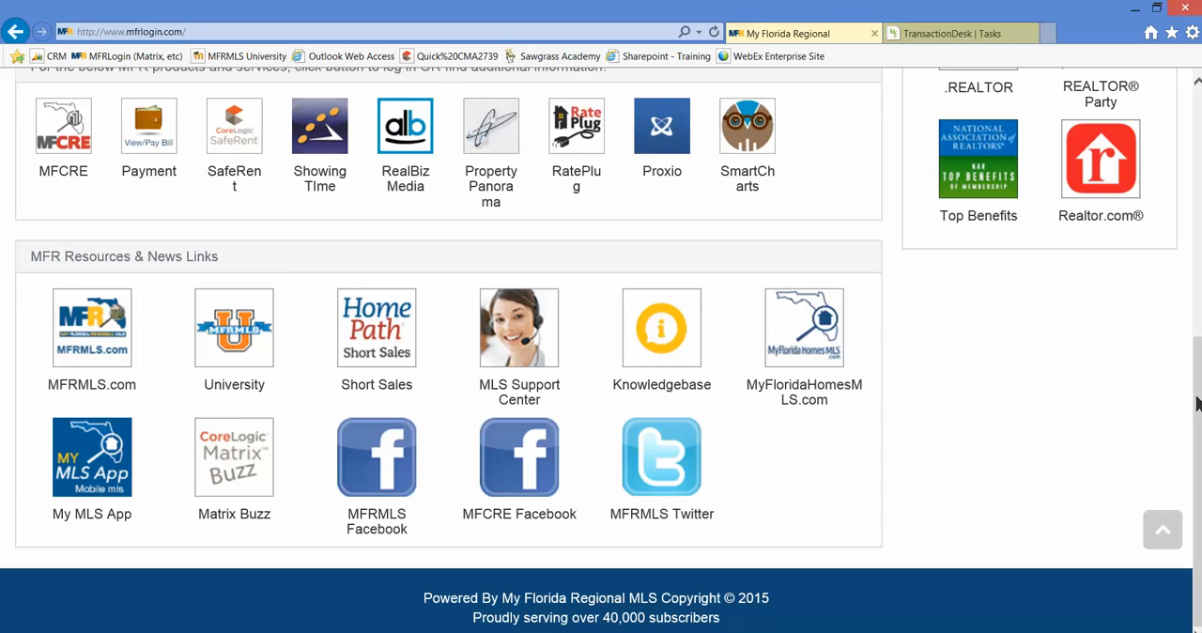